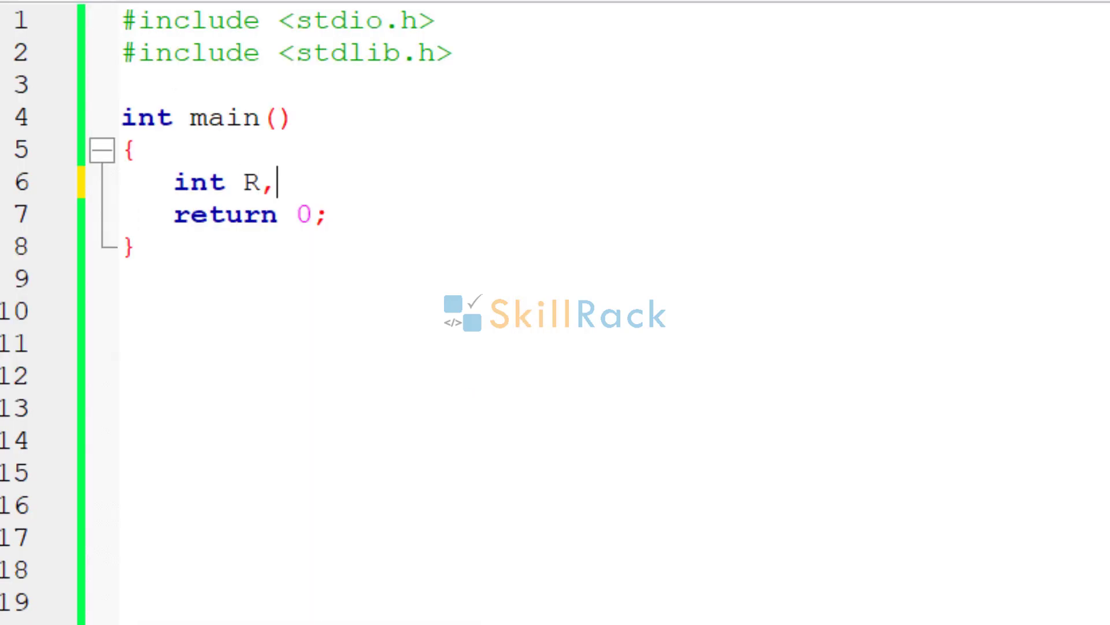
- Finish declaring C and read R and C with scanf("%d%d",&R,&C)
text(C;)
text(scanf(")
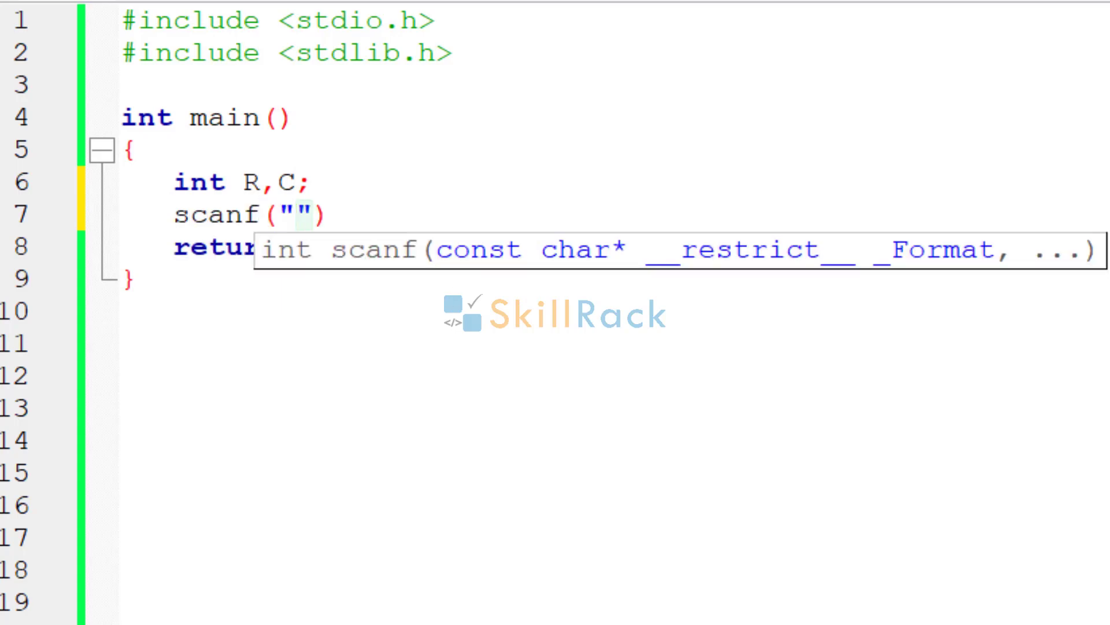
text(%d%d",&R)
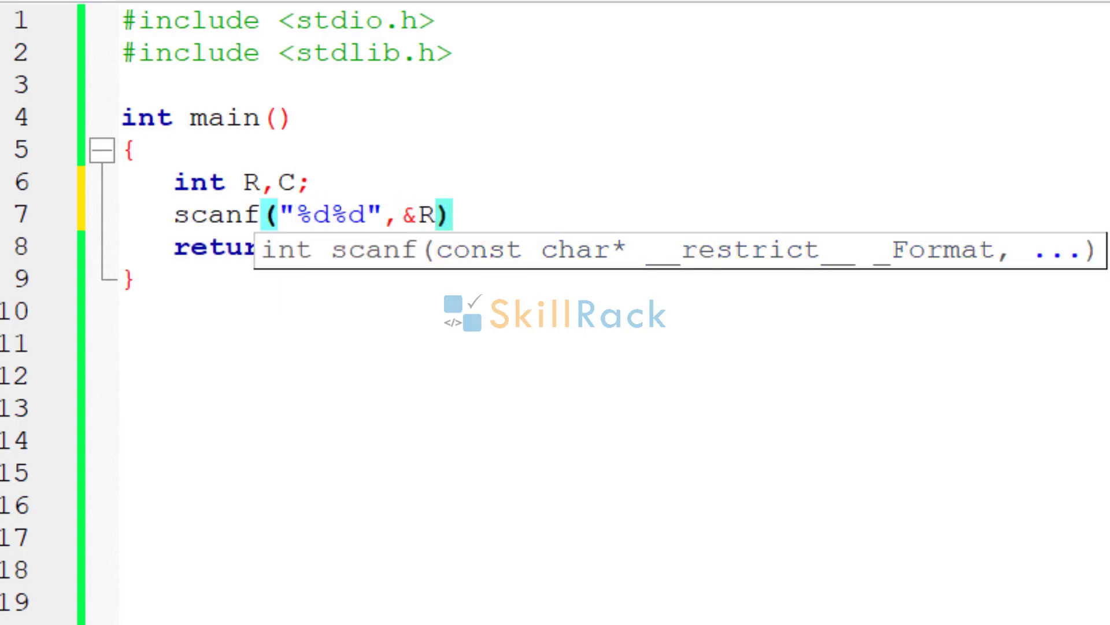
text(,&C)
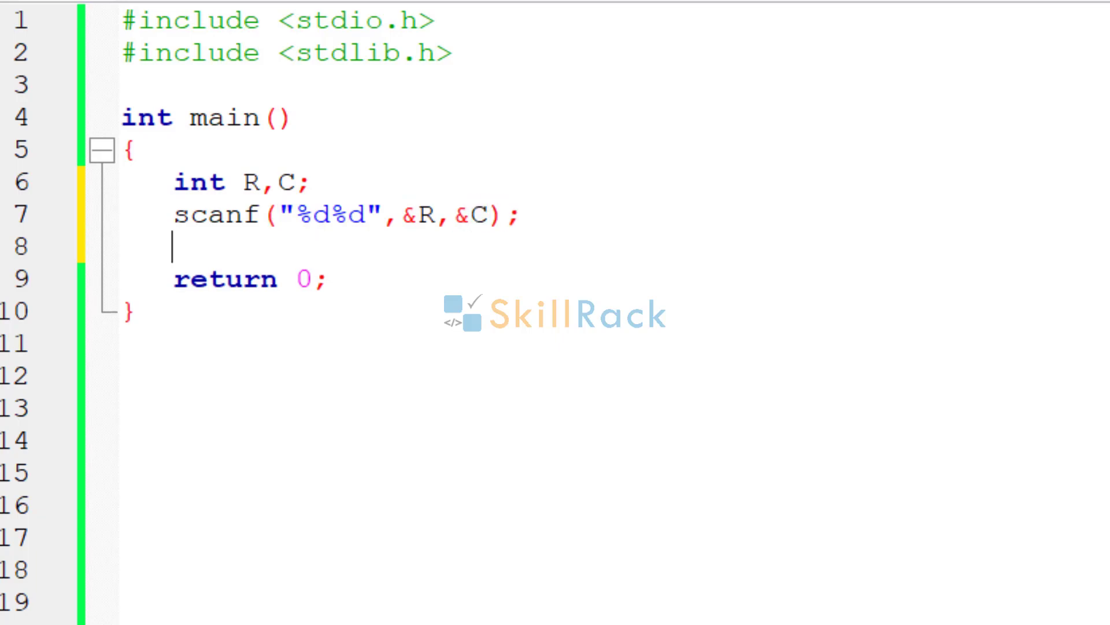
- Start the outer loop for(int row=0;row<R;row++) with an opening brace
text(for(i)
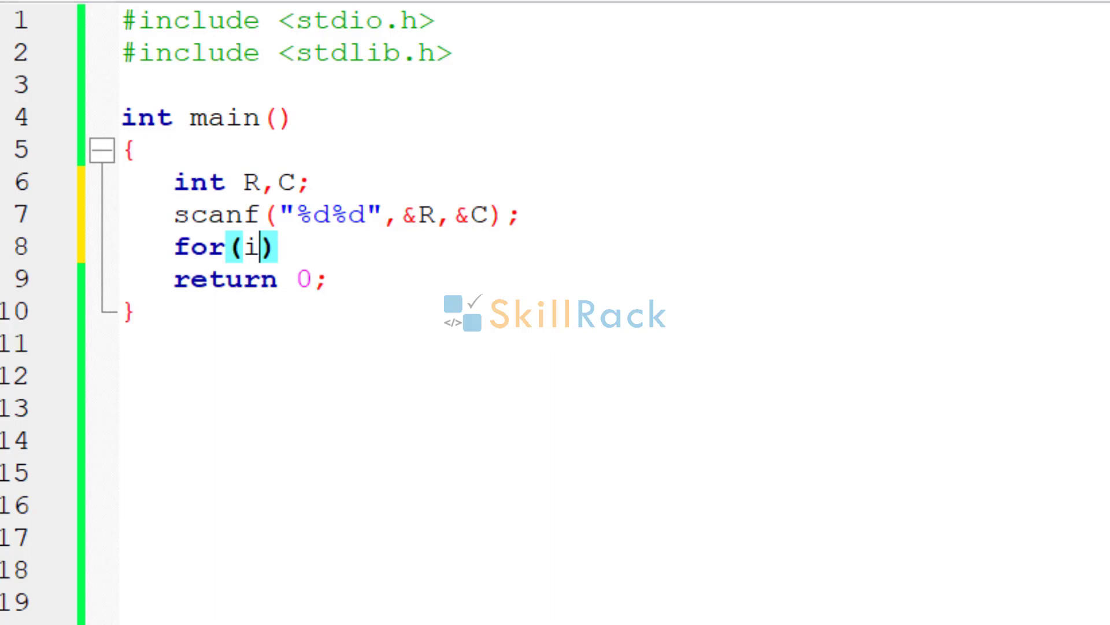
text(nt row=)
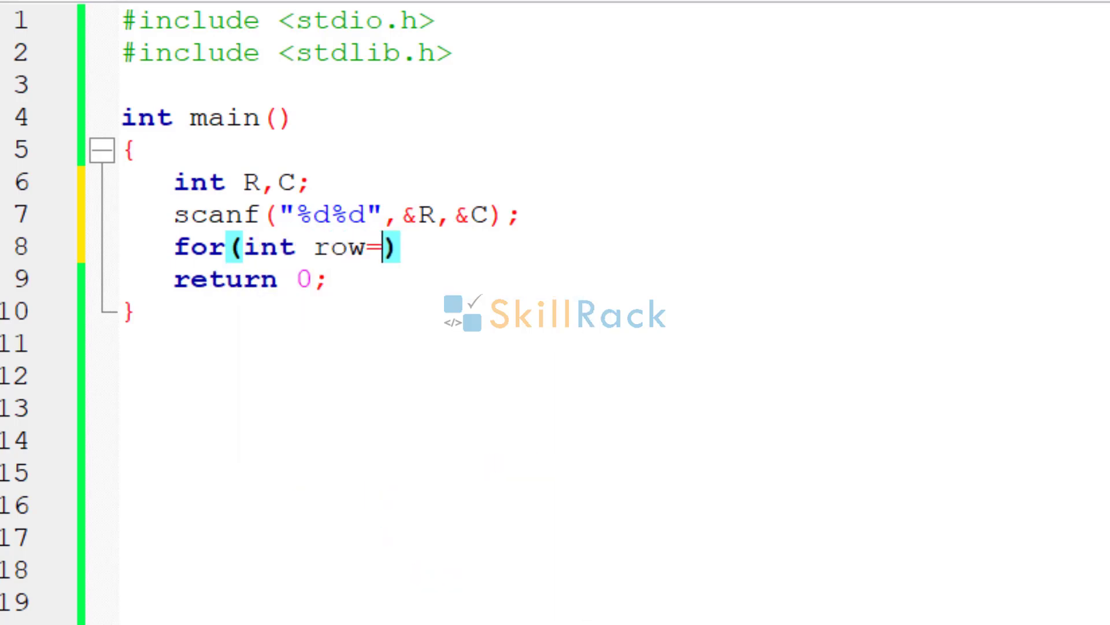
text(0;row)
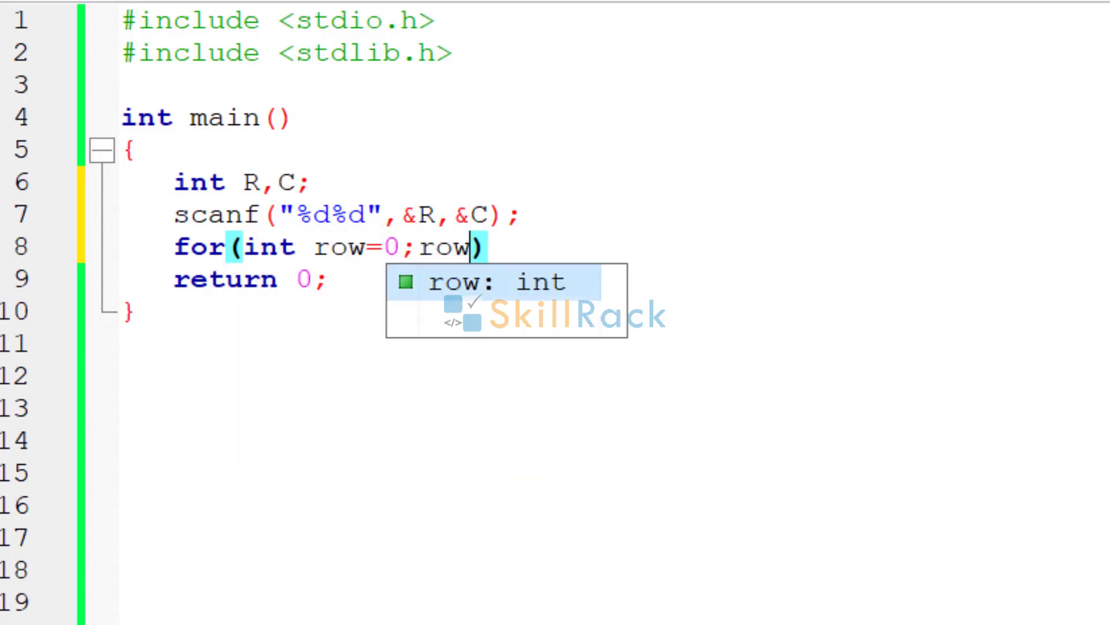
text(<R)
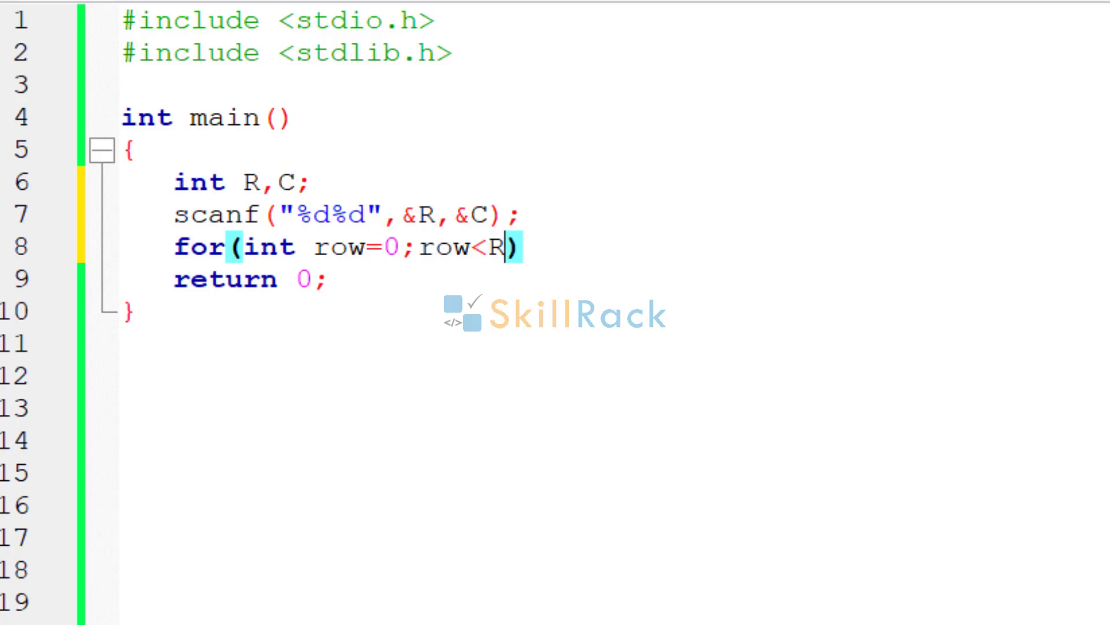
text(;row++)
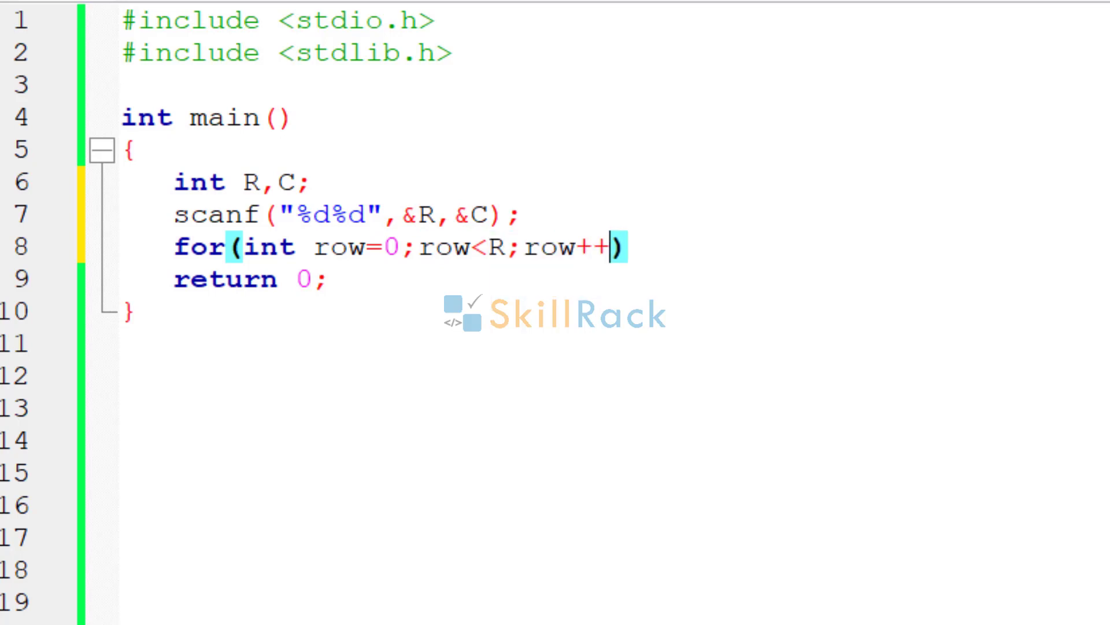
text({)
text(for(int )
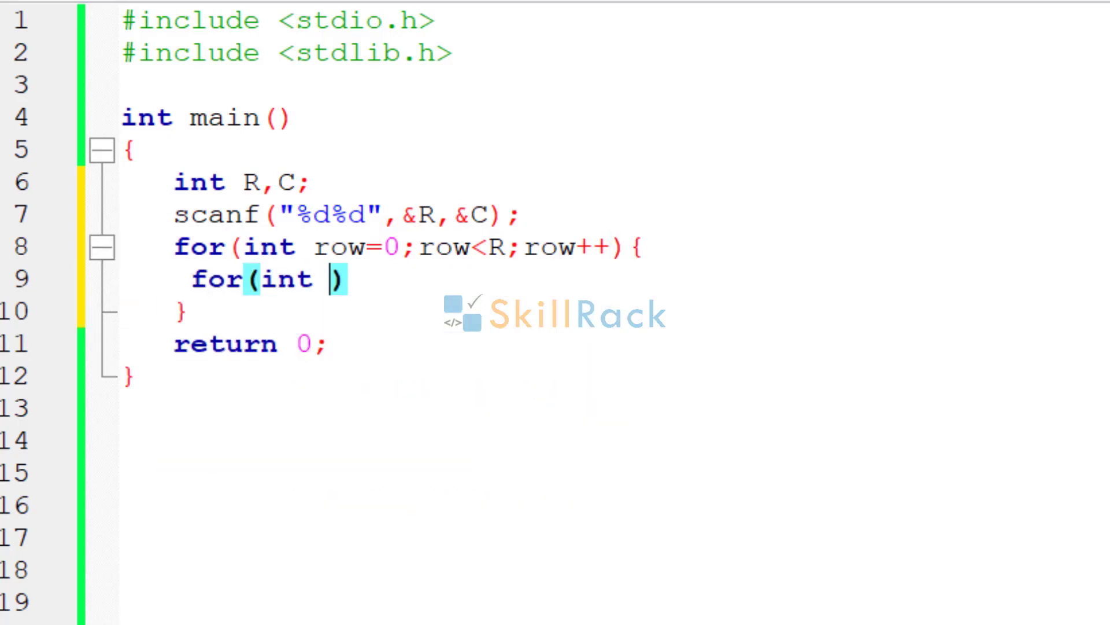
- Add the inner loop for(int col=0;col<C;col++) with an opening brace
text(col=)
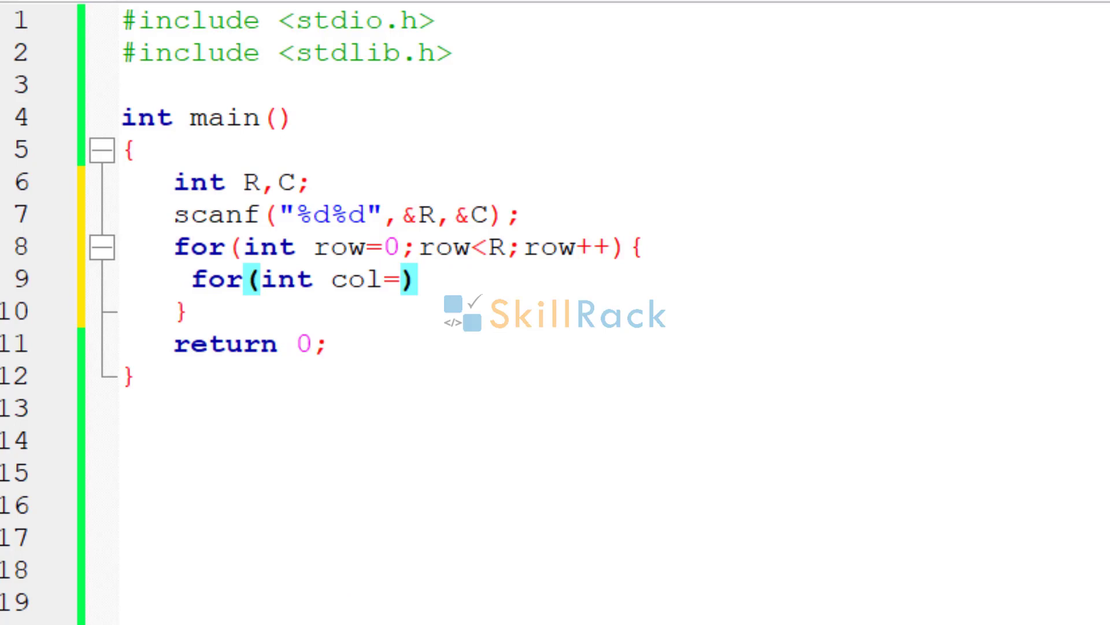
text(0;co)
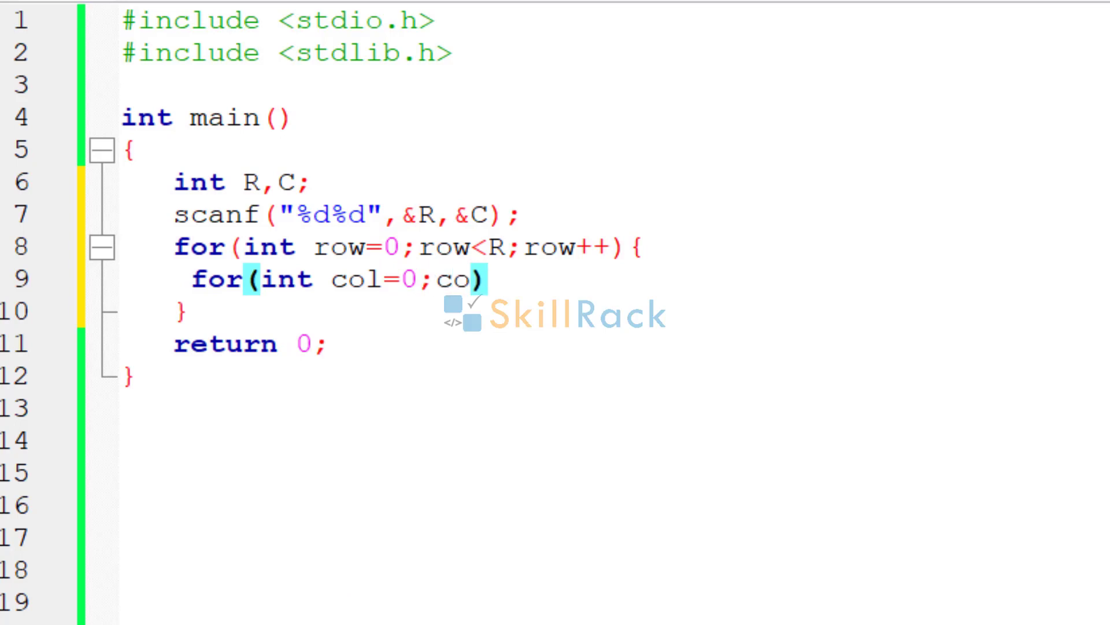
text(l<)
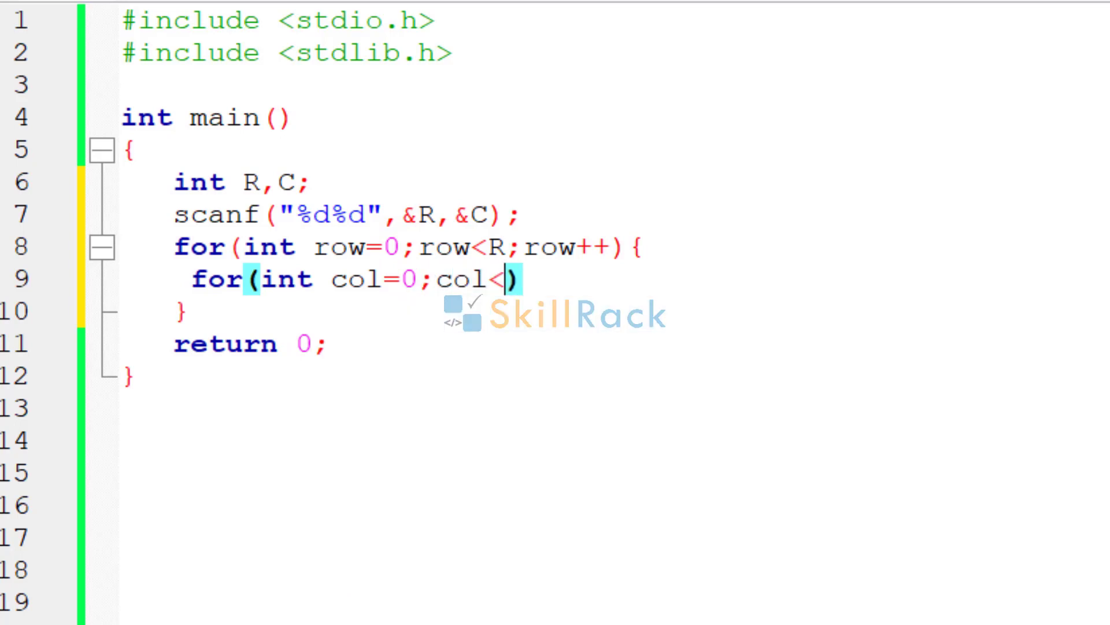
text(C;col)
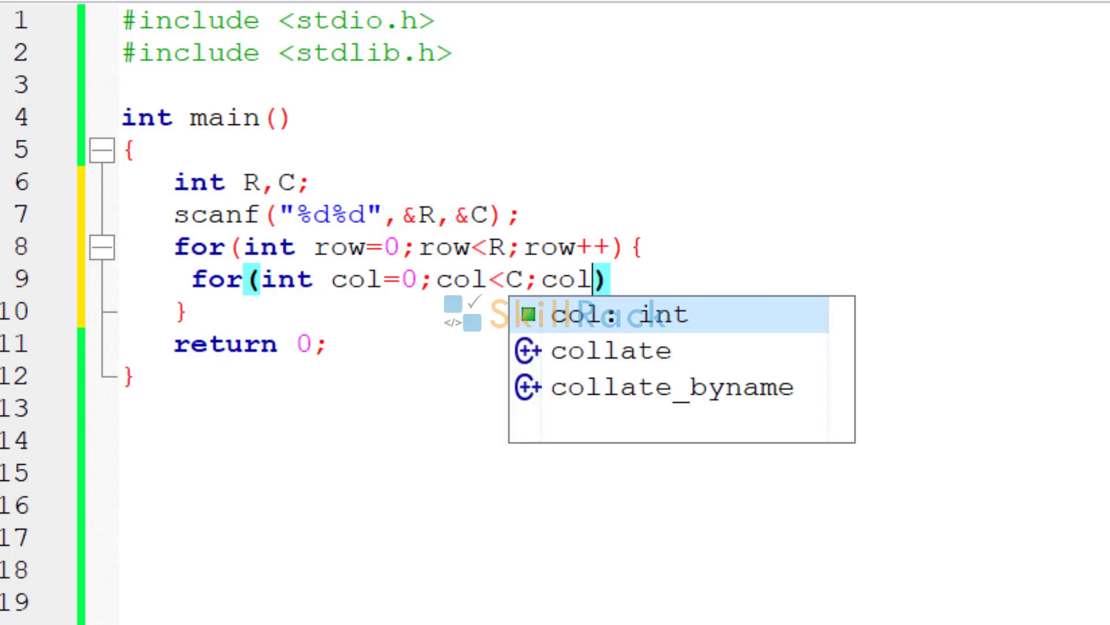
text(++)
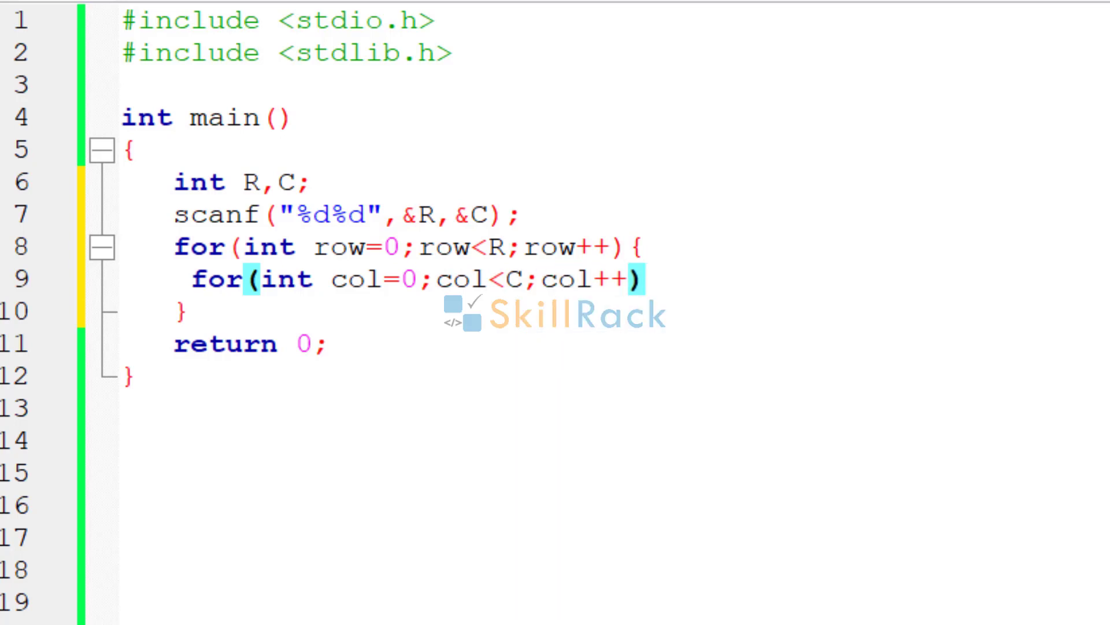
text({)
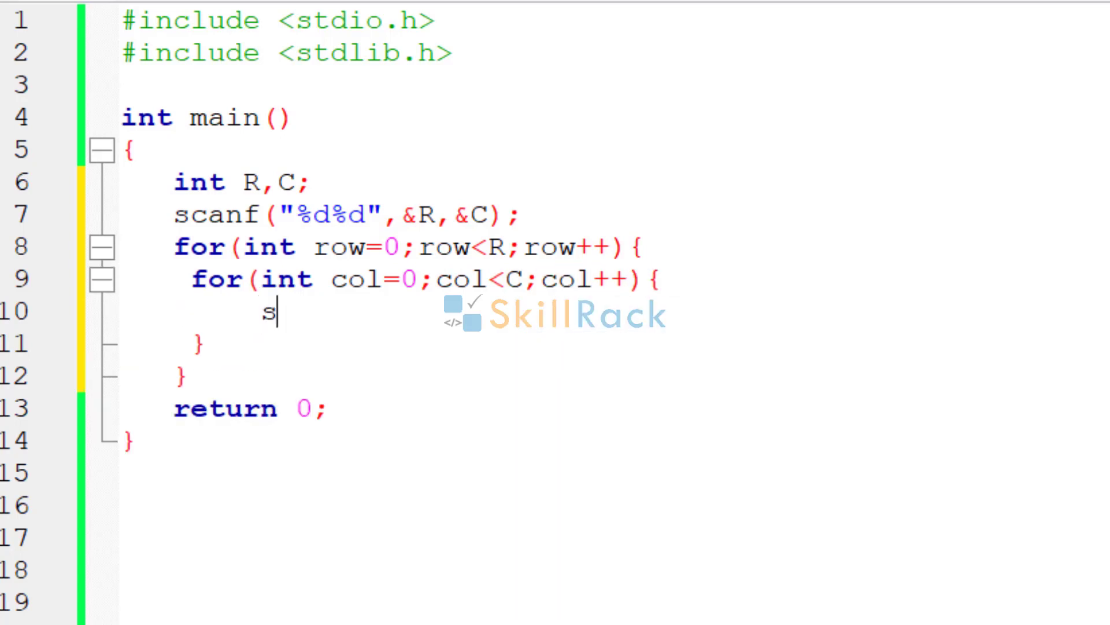
- Read each element with scanf("%d",&matrix[row][col]) inside the inner loop
text(canf(""))
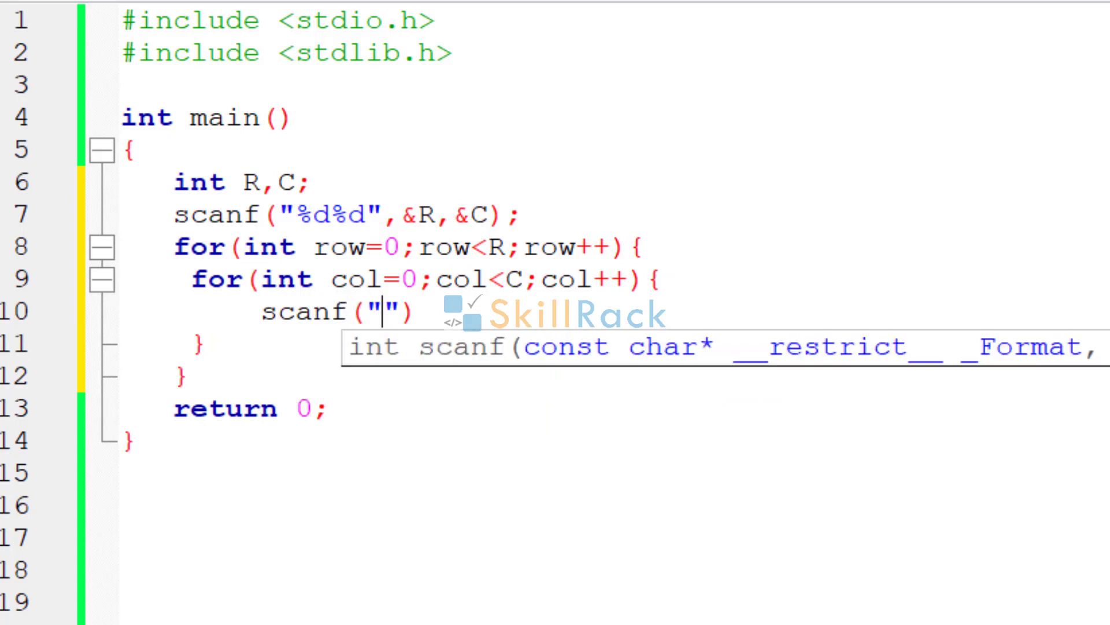
text(%d)
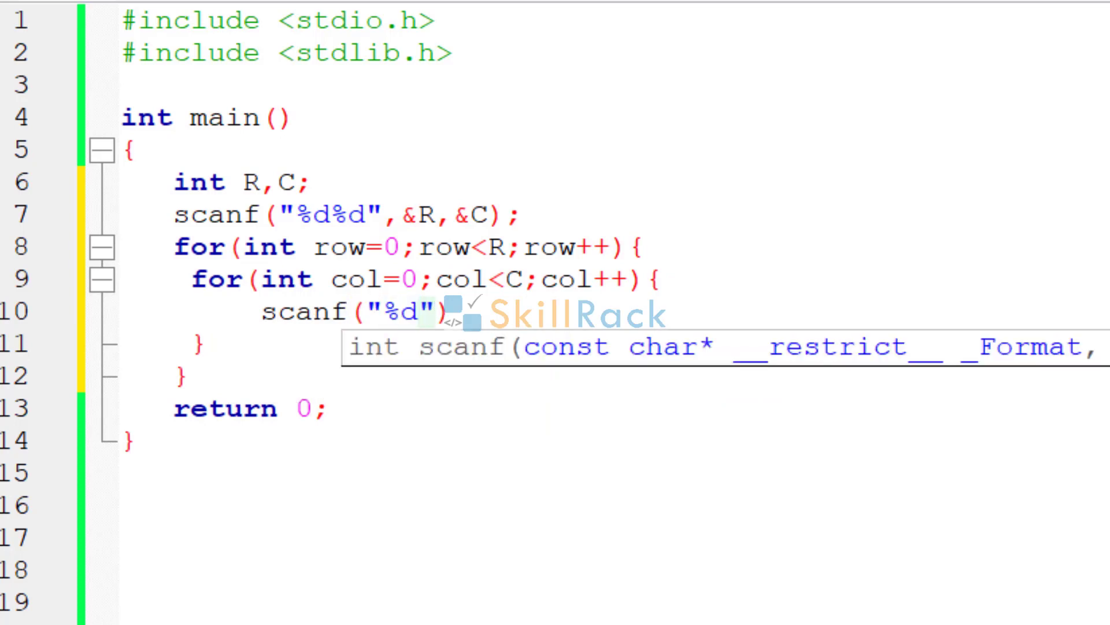
text(,&)
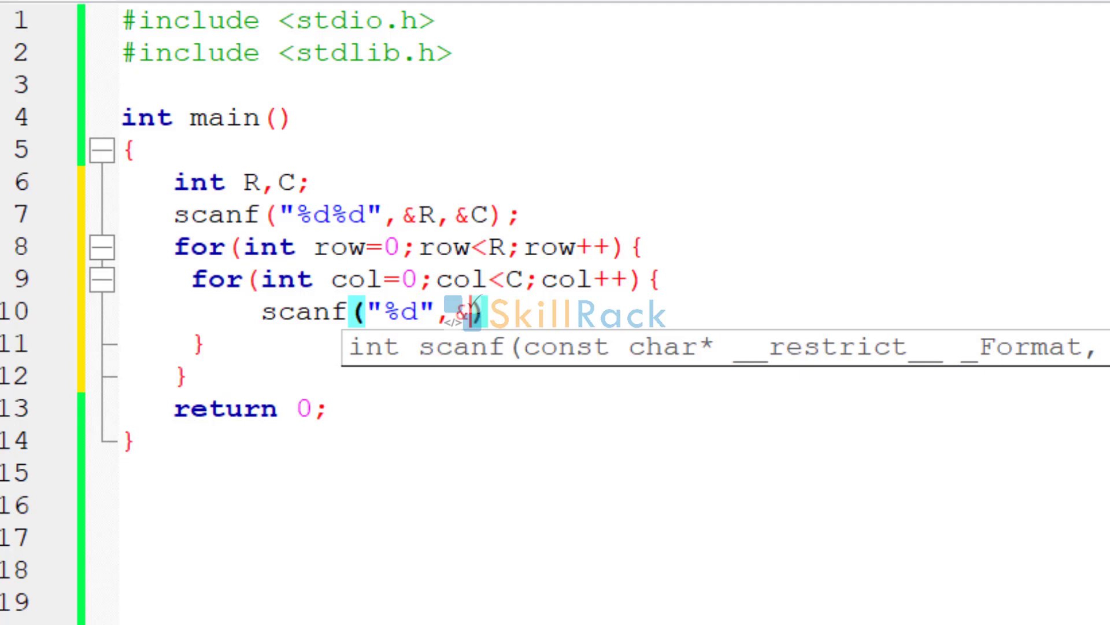
text(mat)
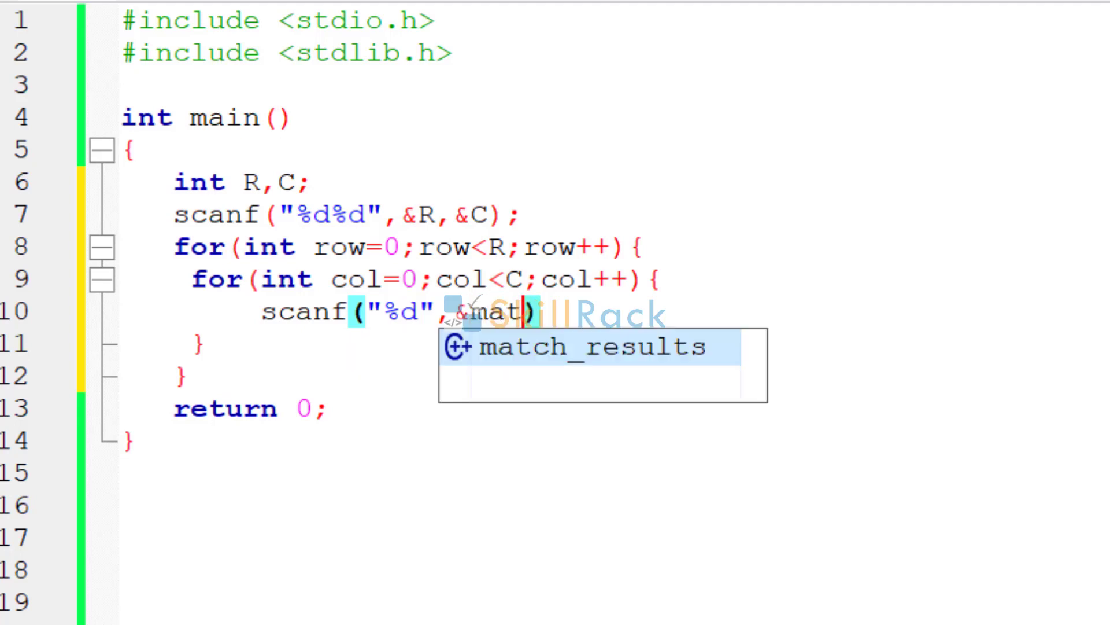
text(rix[])
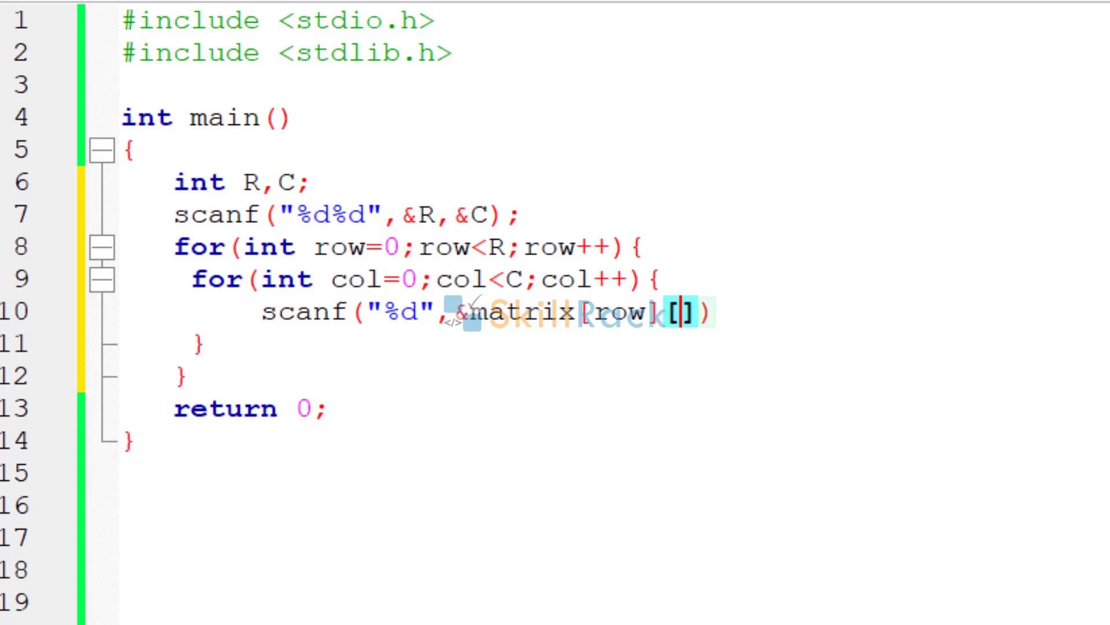
text(col)
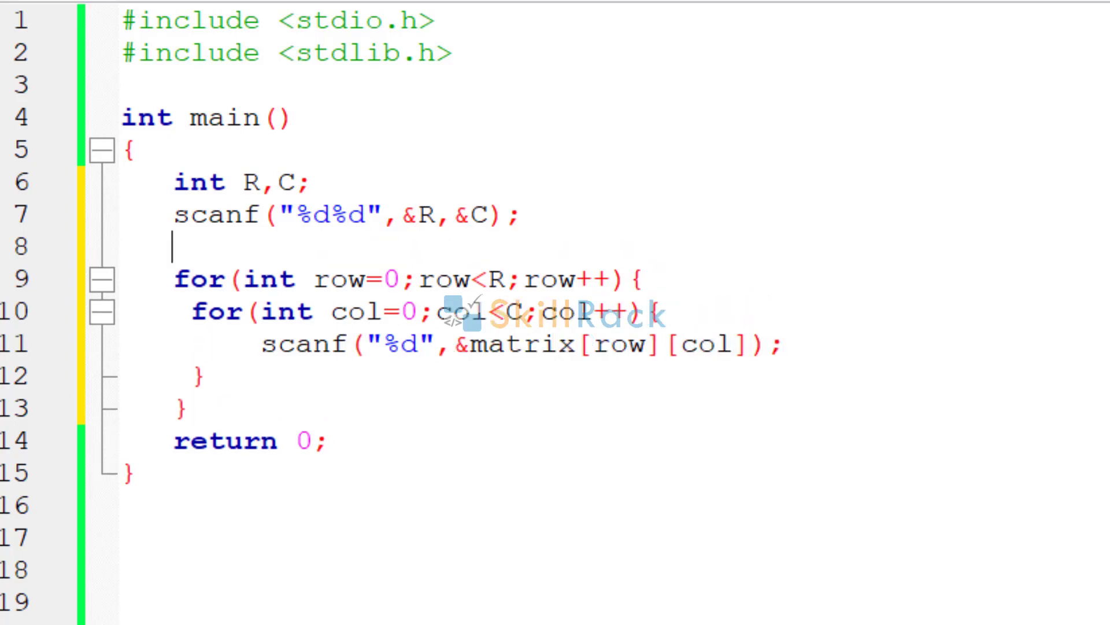
- Declare int matrix[R][C]; after the first scanf, then select the reading loops
text(int mat)
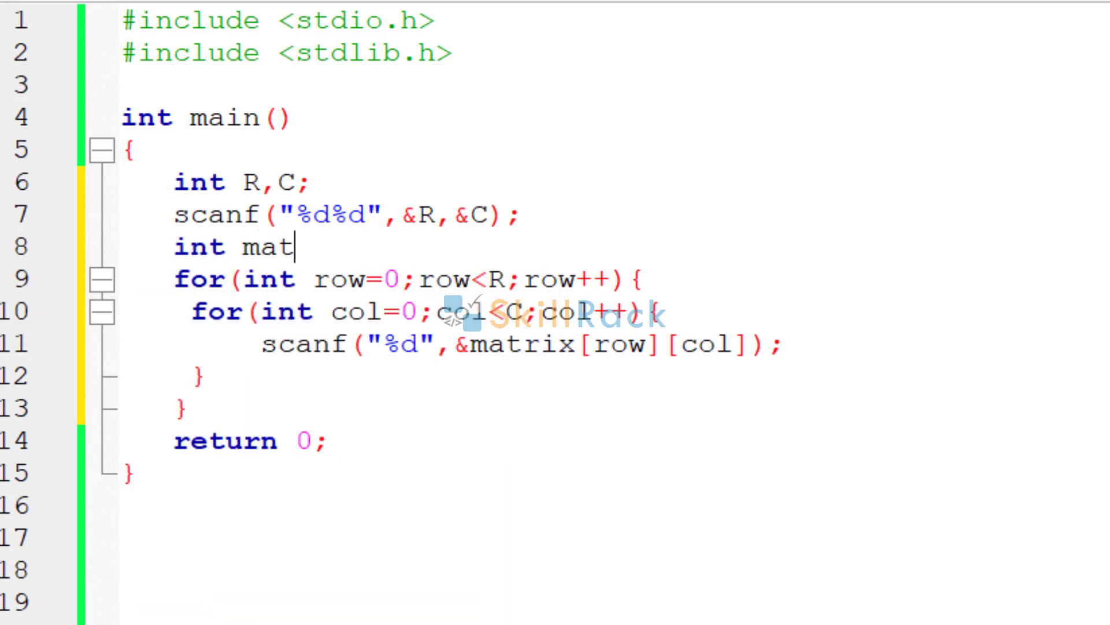
text(rix[)
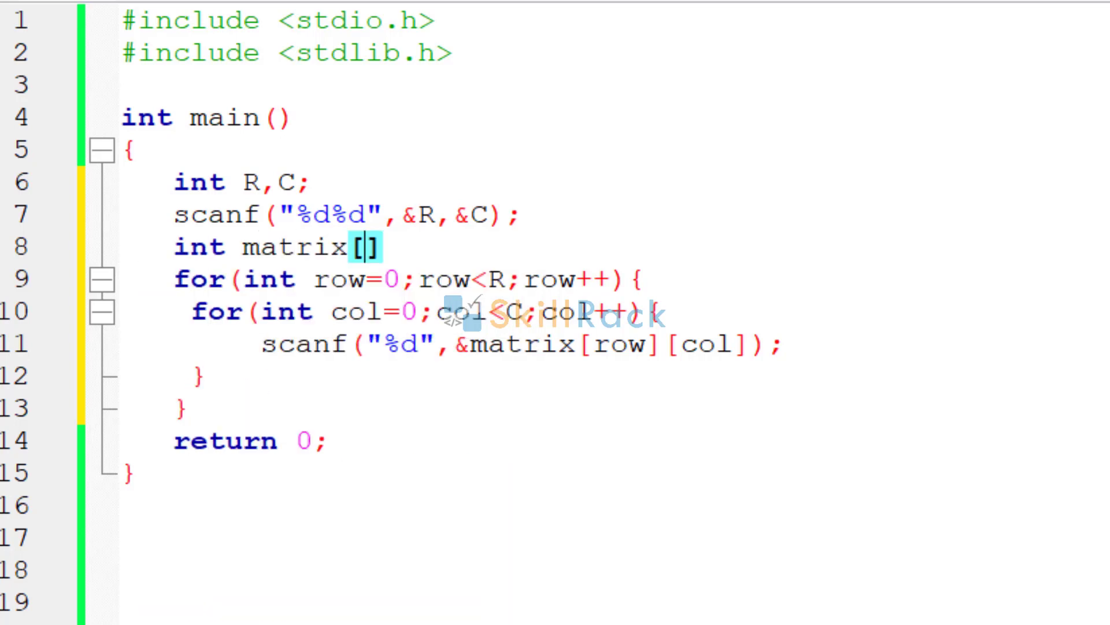
text(R)
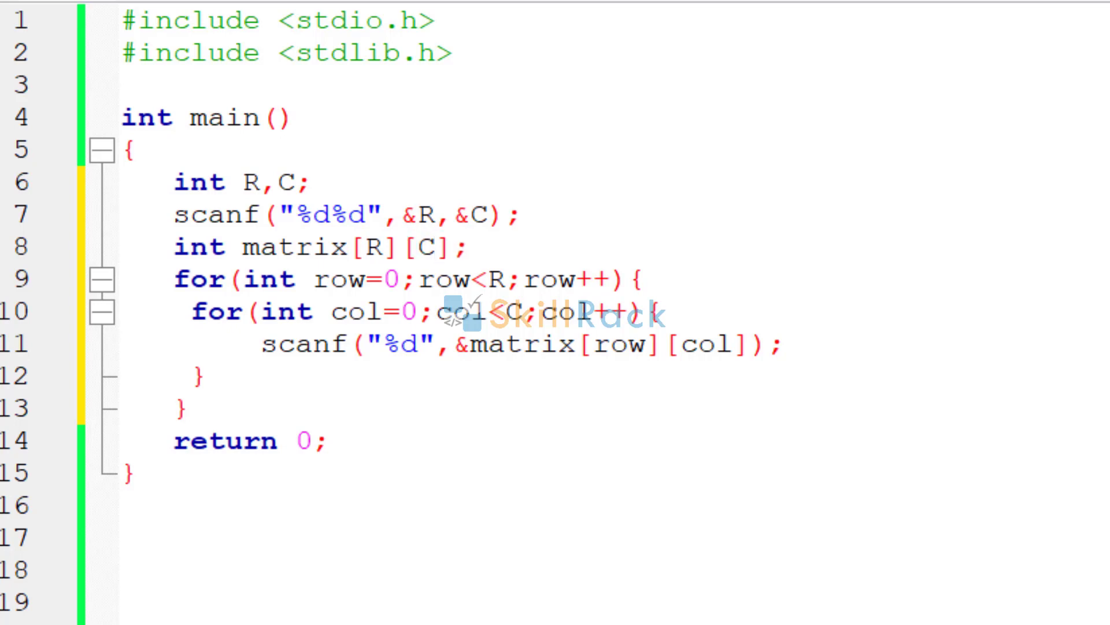
key(Enter)
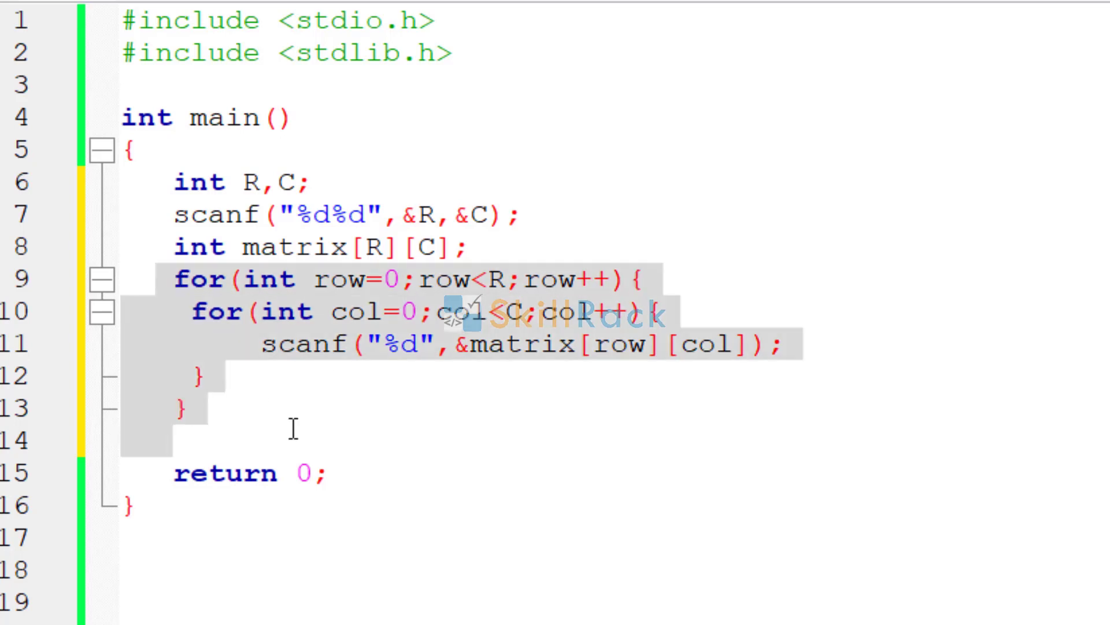
- Paste the loops with col outer and row inner, using printf("%d ") and printf("\n")
click(173, 443)
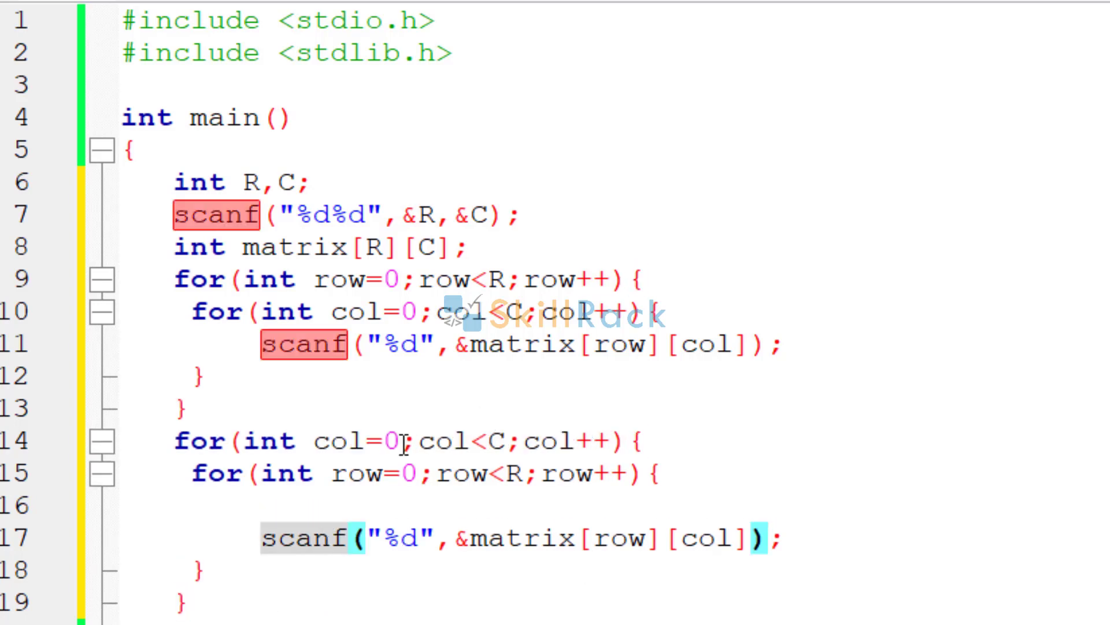
text(printf)
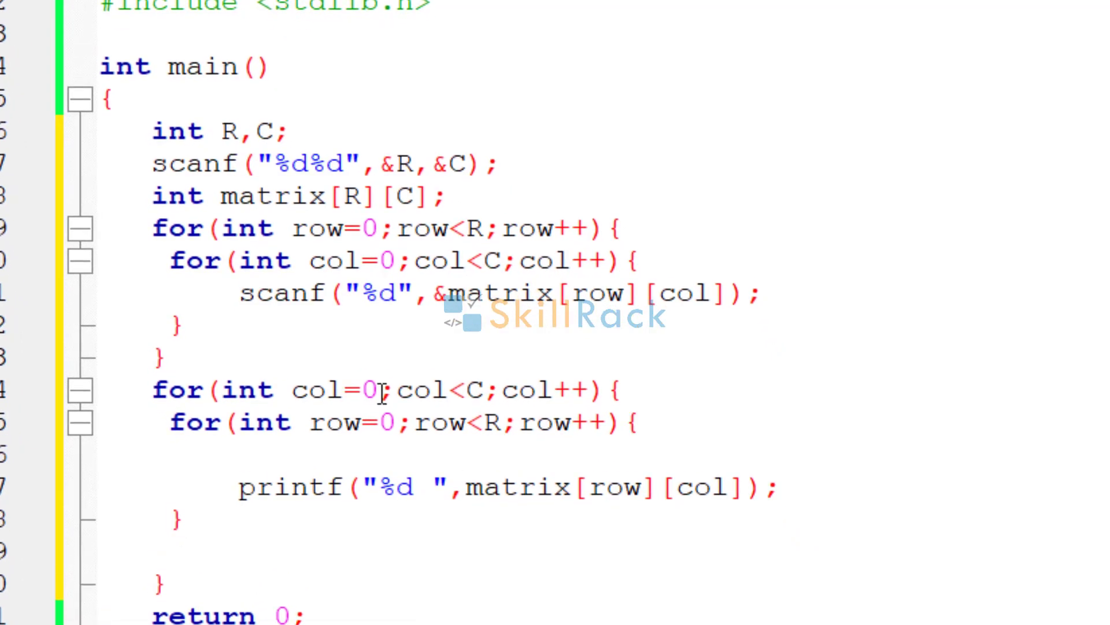
text(p)
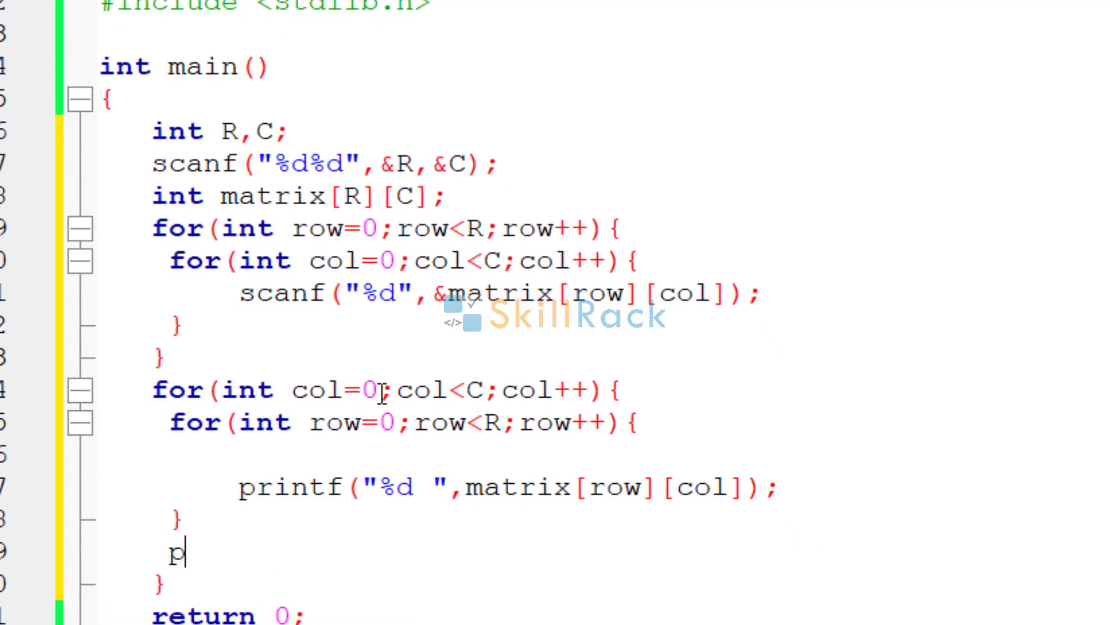
text(rintf(""))
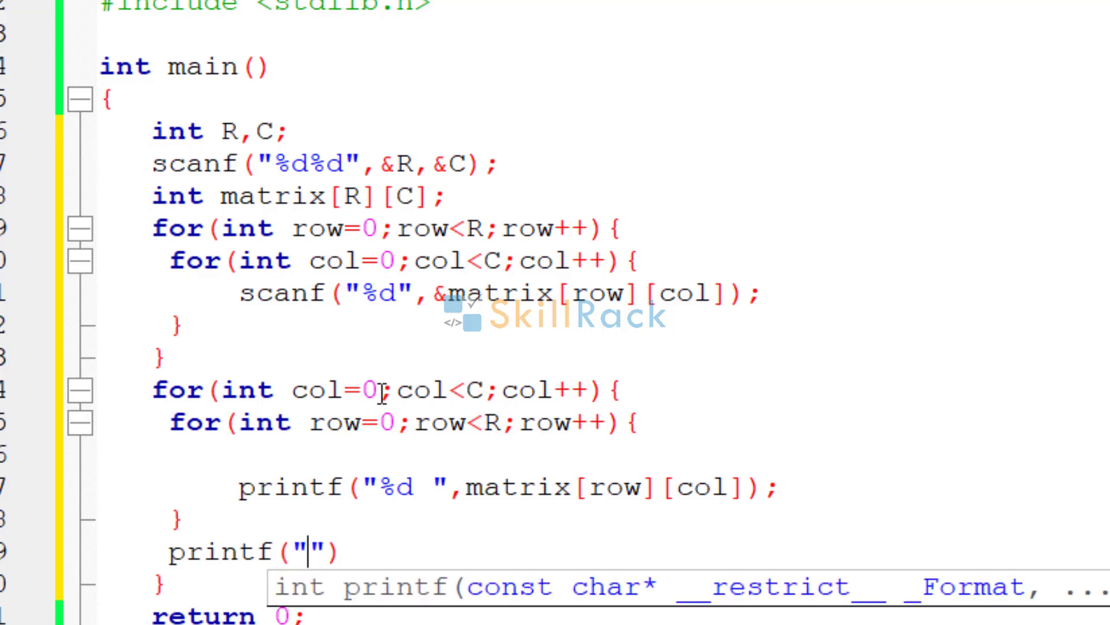
text(\n)
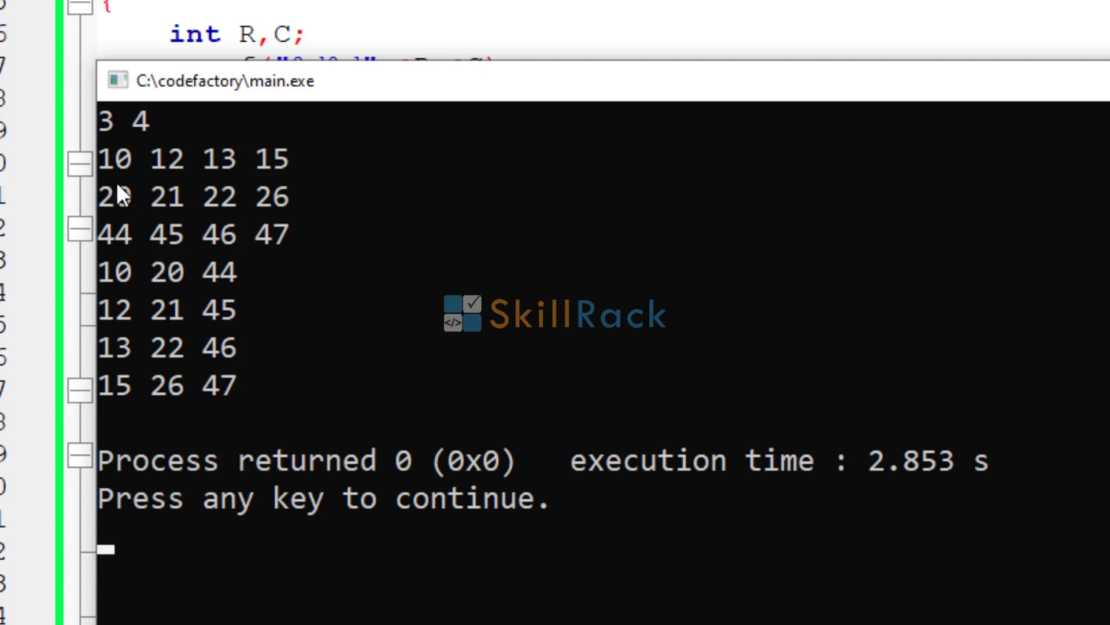
- Highlight the first transposed output row, 10 20 44, in the console
drag(100, 272, 241, 271)
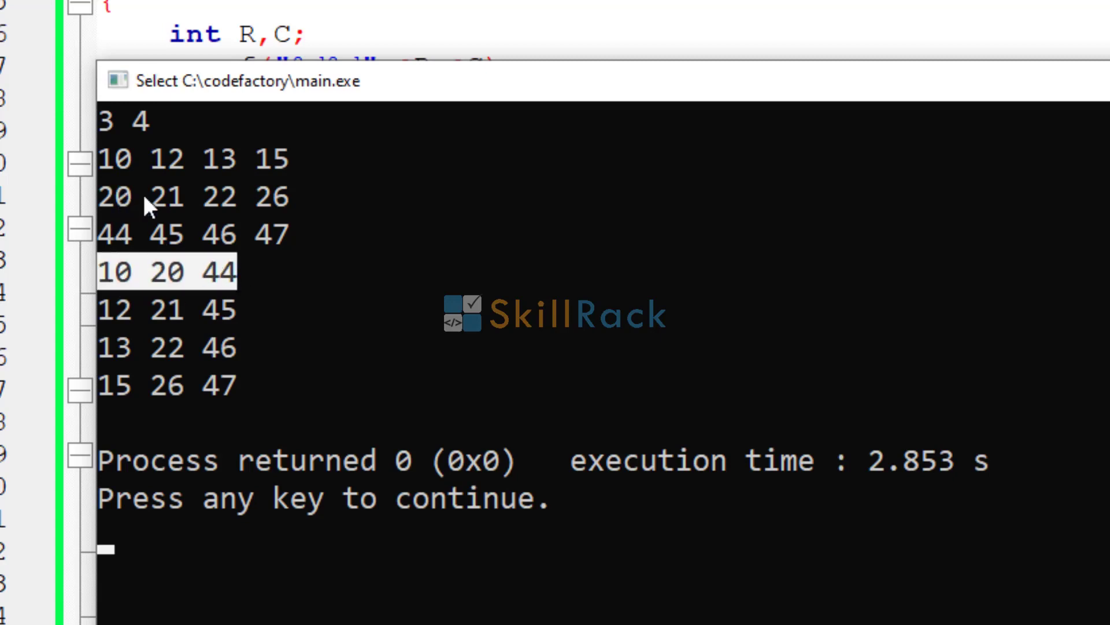
mouse_move(142, 336)
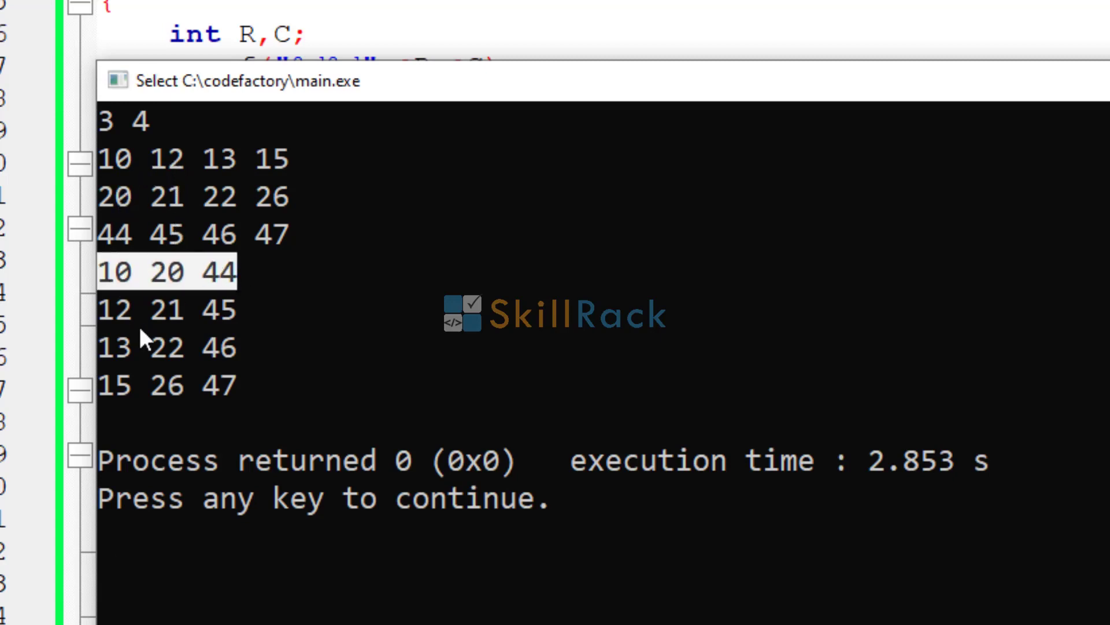
mouse_move(224, 244)
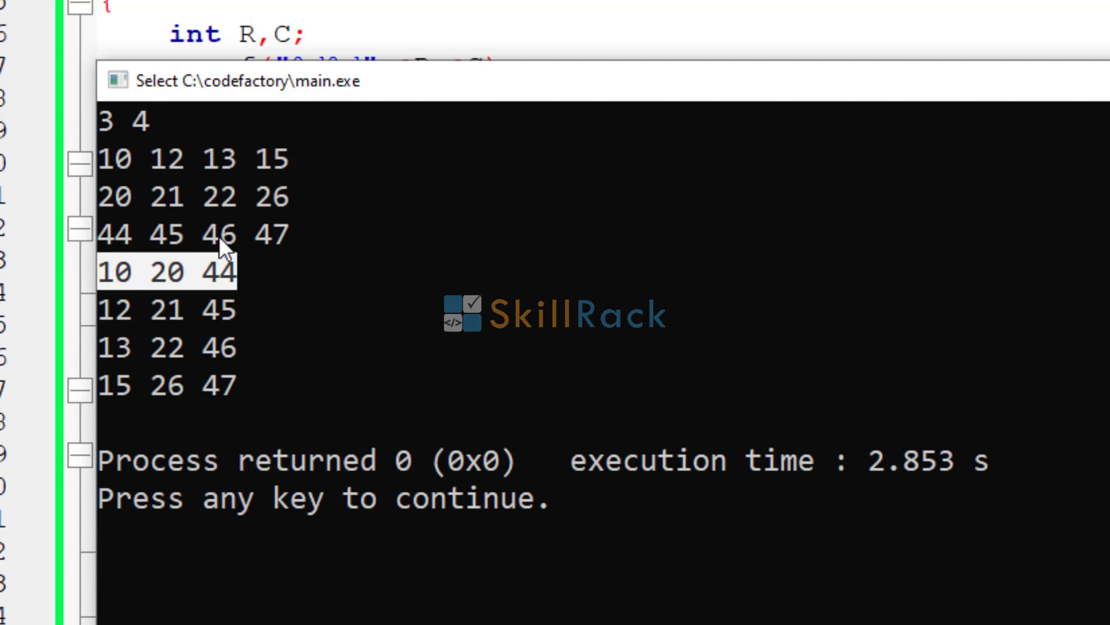
mouse_move(283, 185)
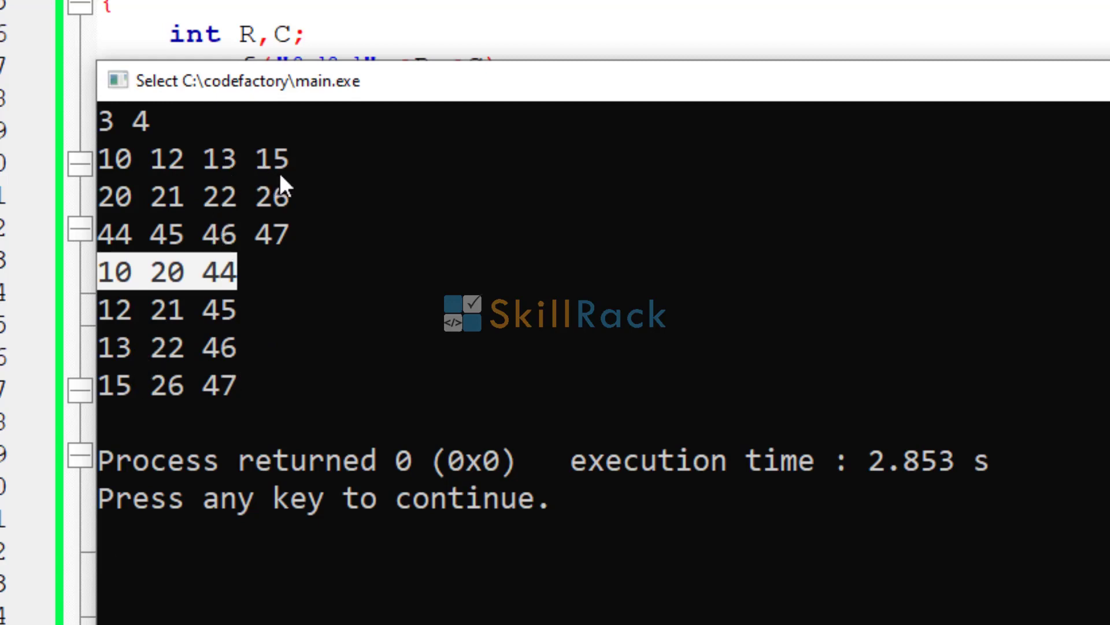
mouse_move(207, 308)
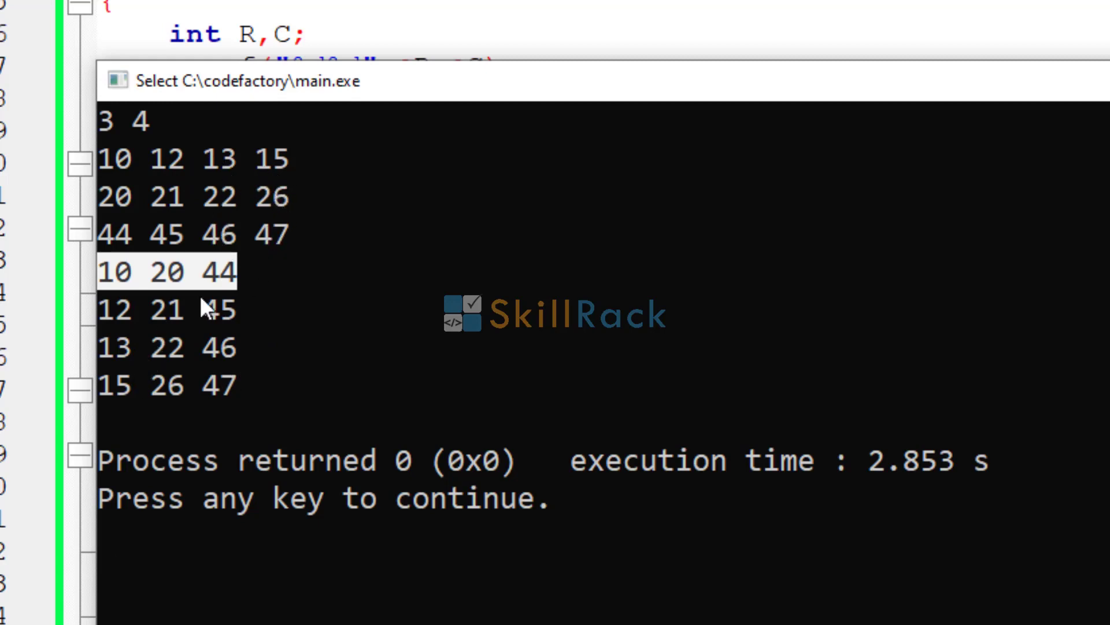